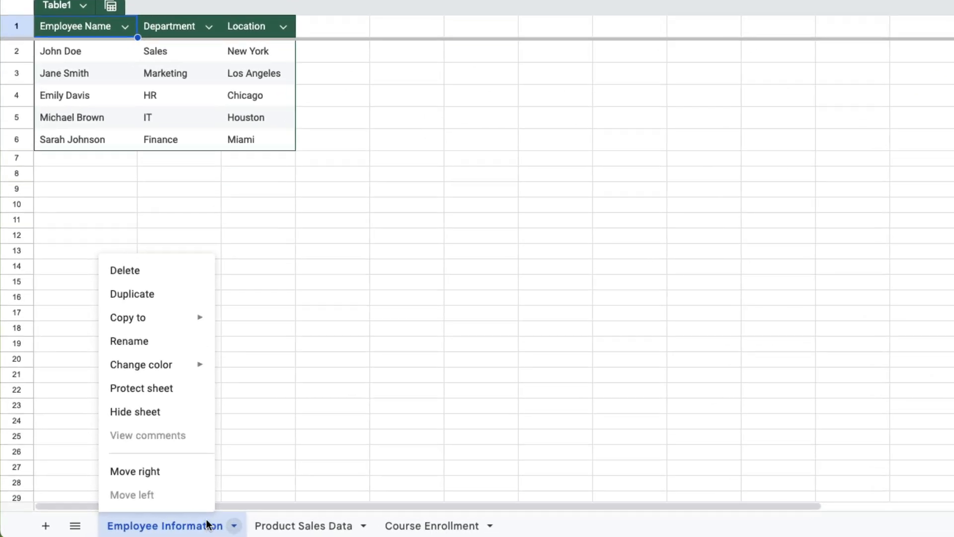
# Step: Show the Change color palette for the Employee Information sheet tab
pyautogui.click(141, 364)
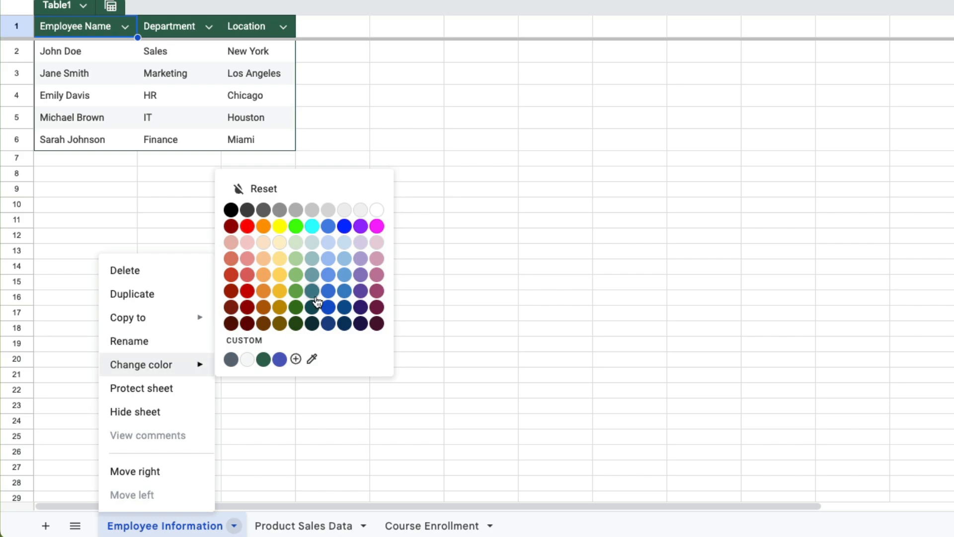
pyautogui.moveTo(279, 252)
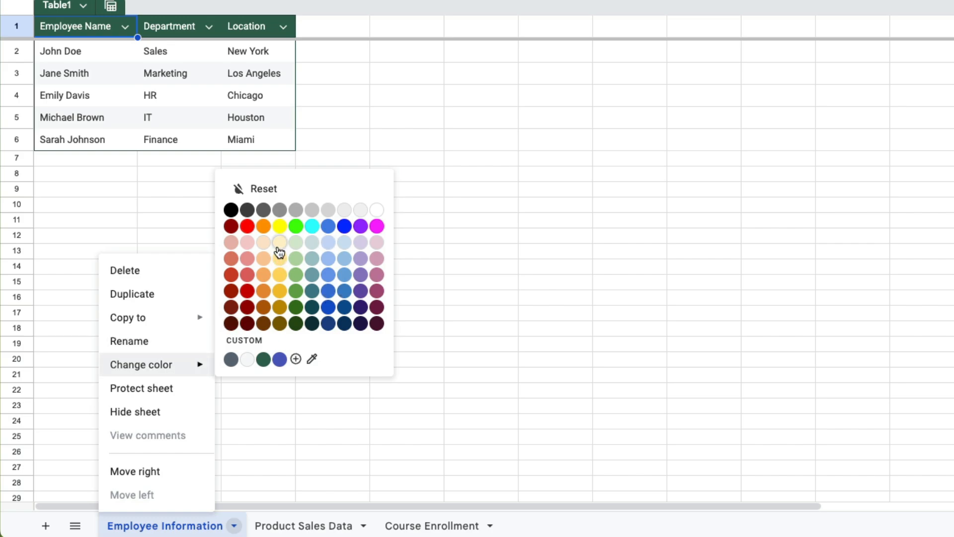
pyautogui.moveTo(296, 359)
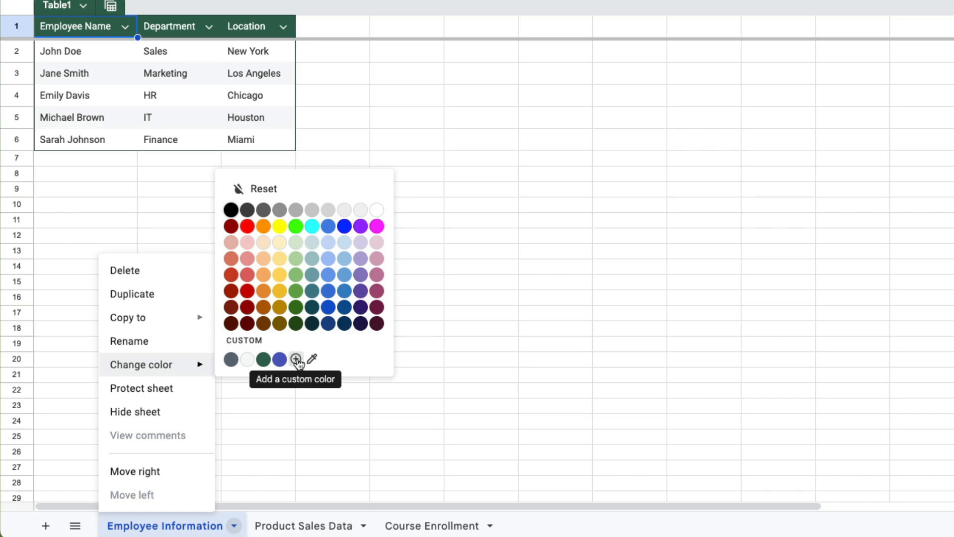
# Step: Start and then cancel a custom tab colour, leaving Employee Information's tab green
pyautogui.click(295, 359)
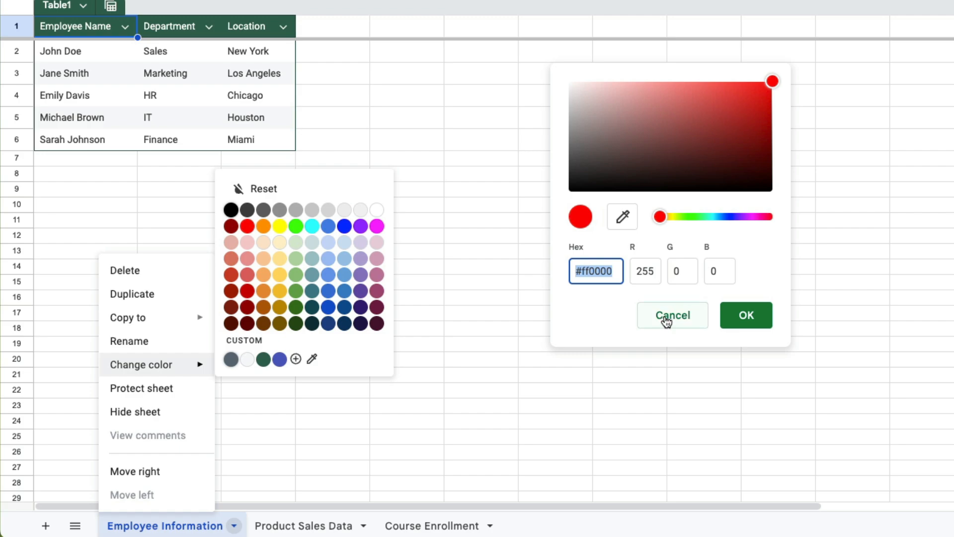
pyautogui.click(672, 315)
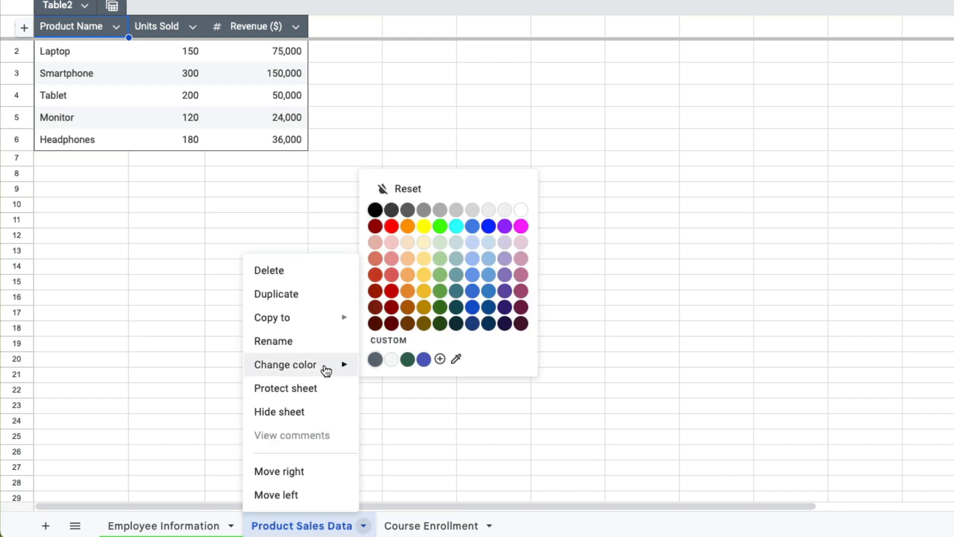
# Step: Colour Product Sales Data dark grey and Course Enrollment red, then reopen Employee Information
pyautogui.click(431, 526)
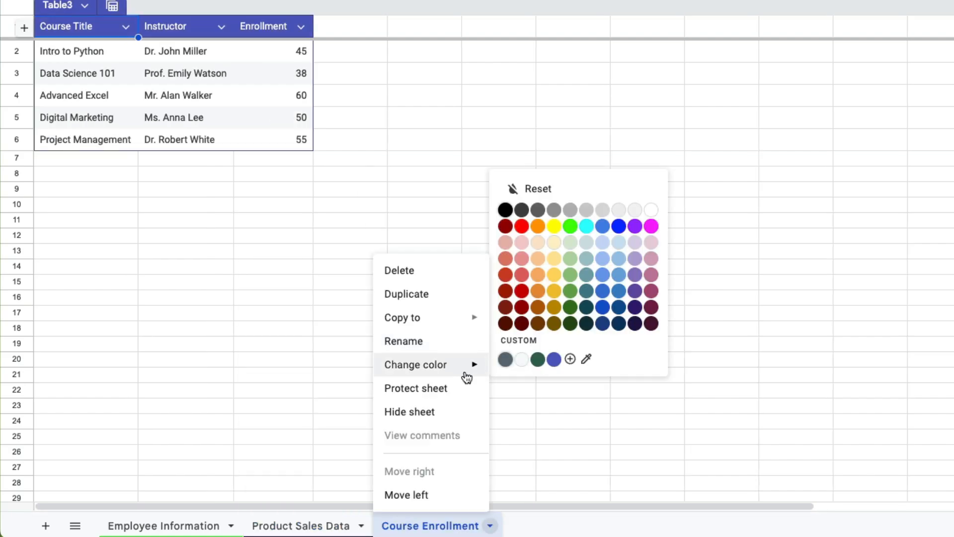
pyautogui.click(273, 343)
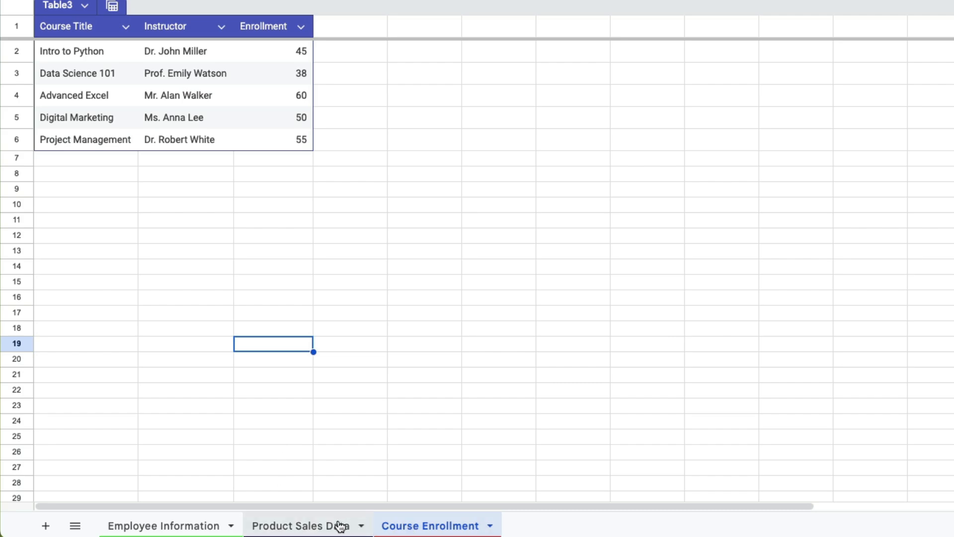
pyautogui.click(163, 526)
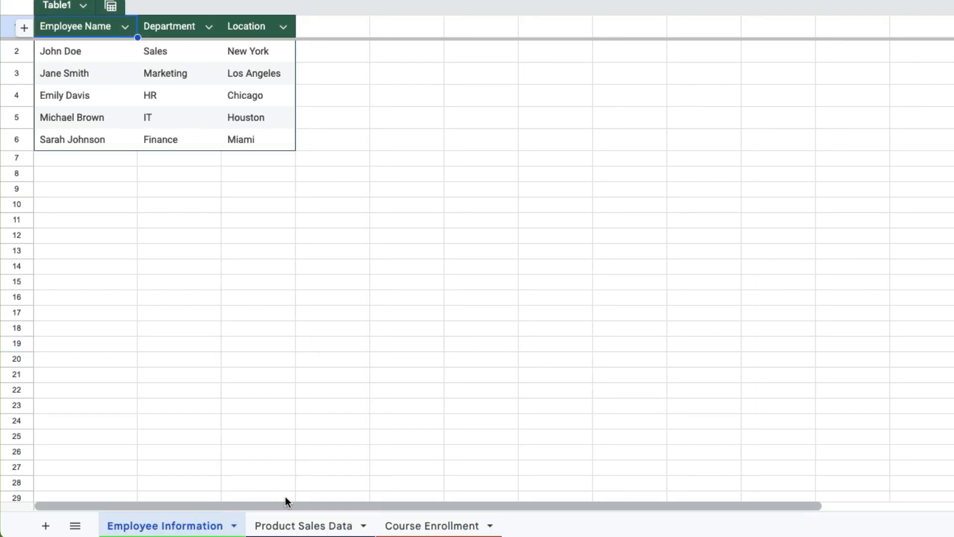